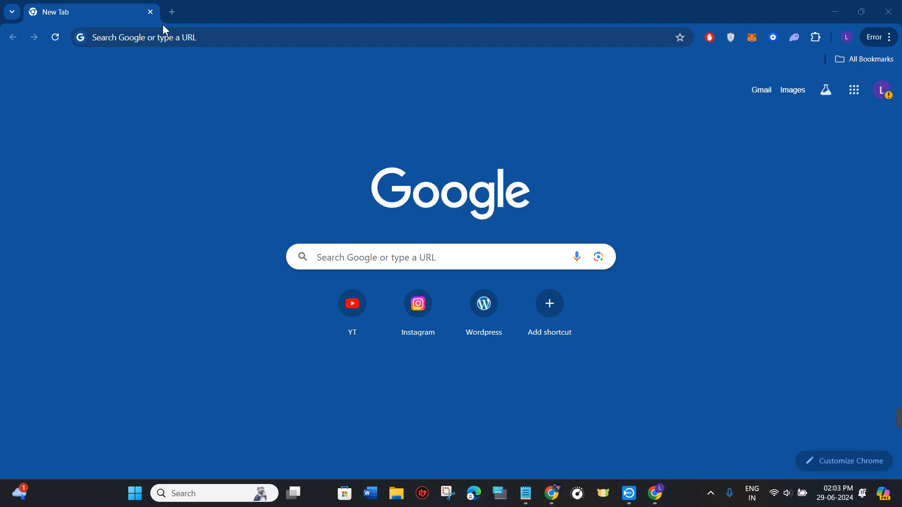
mouse_move(229, 306)
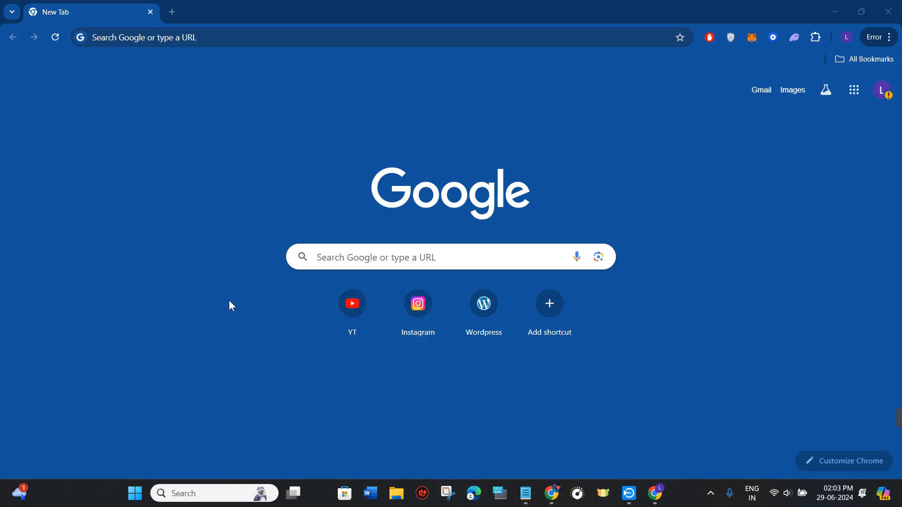
mouse_move(229, 253)
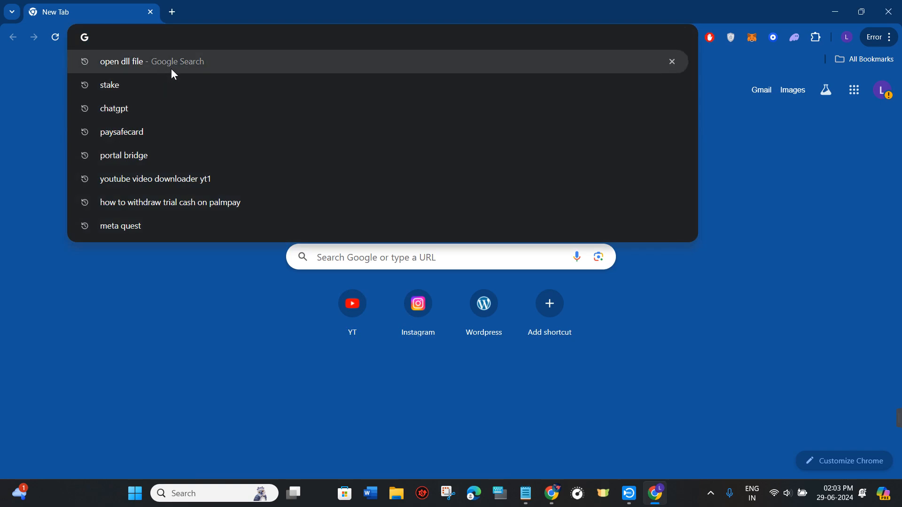
Step: Rerun the 'open dll file' Google search from the address bar history suggestion
click(121, 62)
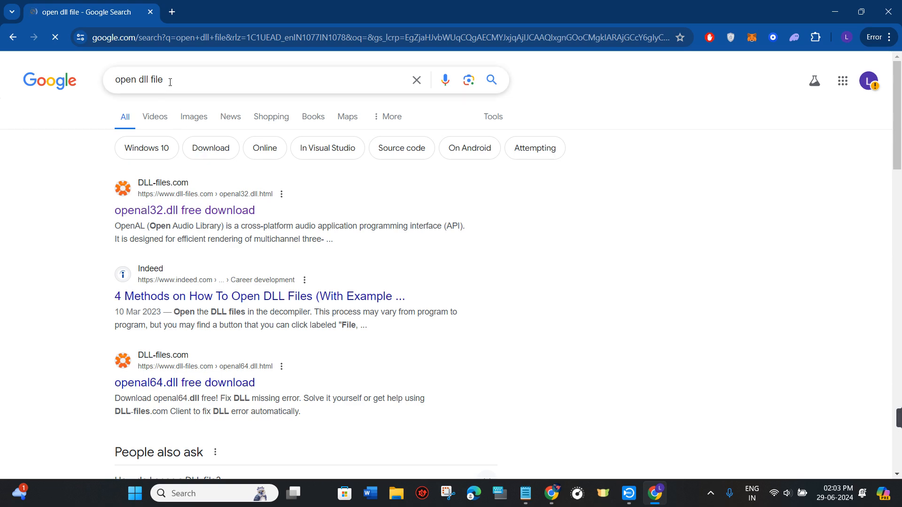
double_click(138, 80)
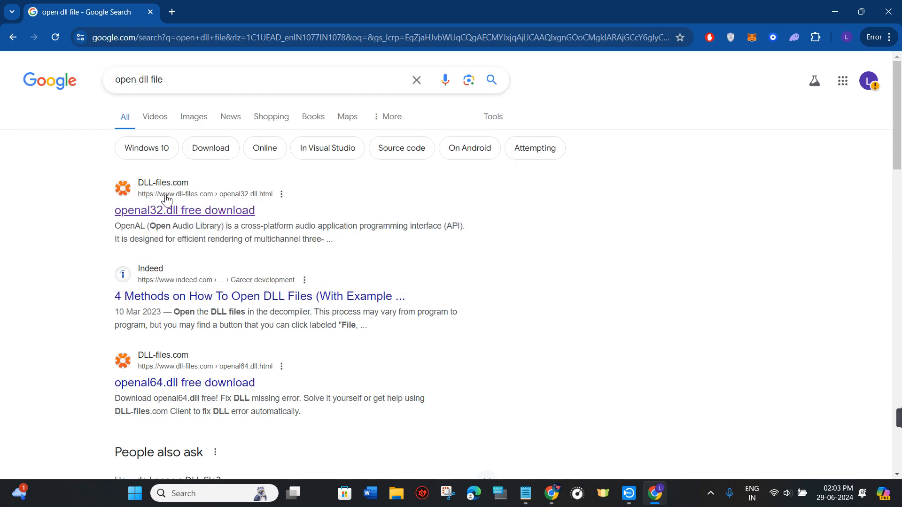
mouse_move(163, 193)
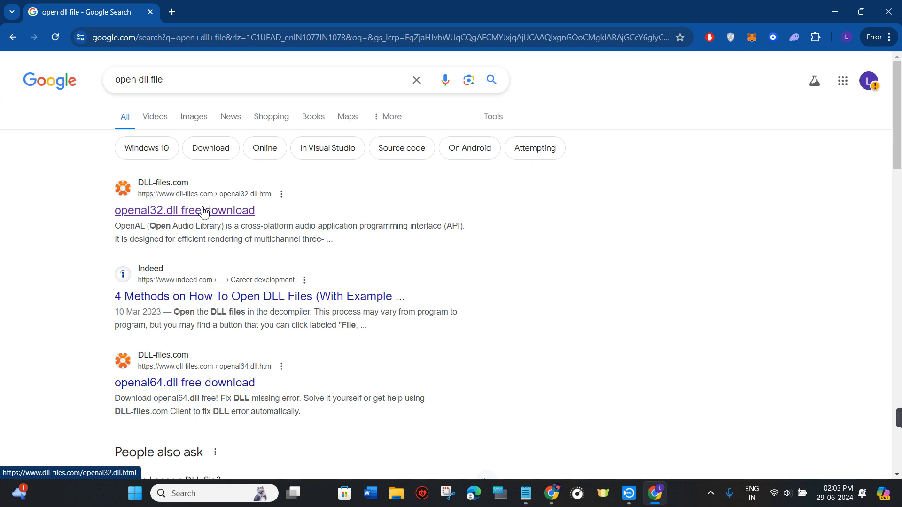
Step: Open the openal32.dll page and search DLL-files.com for 'opengl32'
click(184, 210)
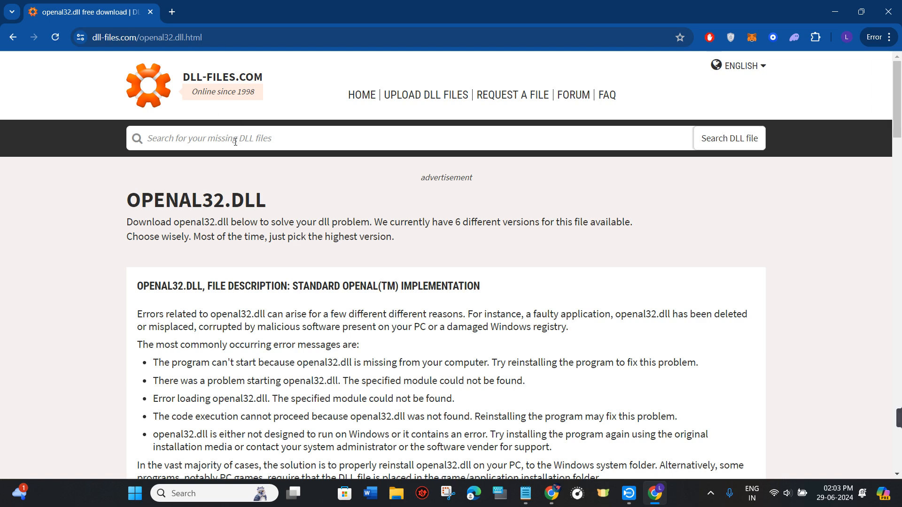
text(opengl32)
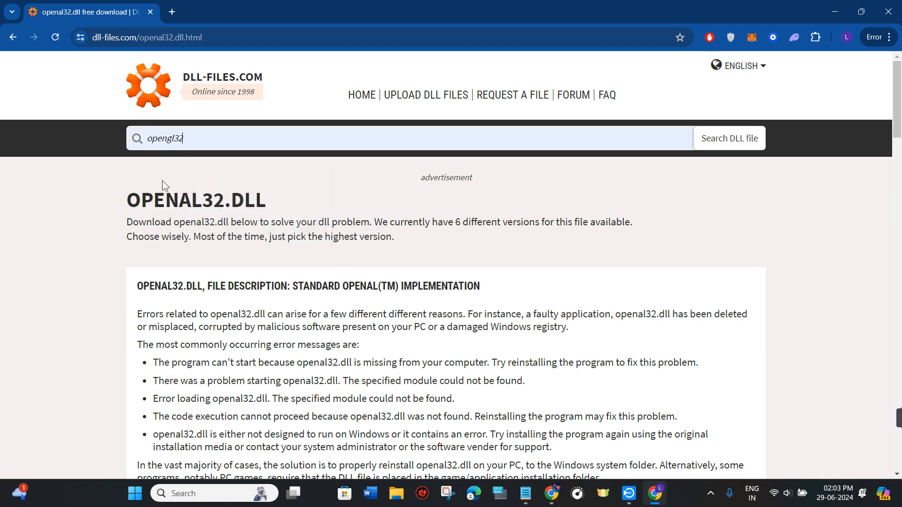
mouse_move(208, 158)
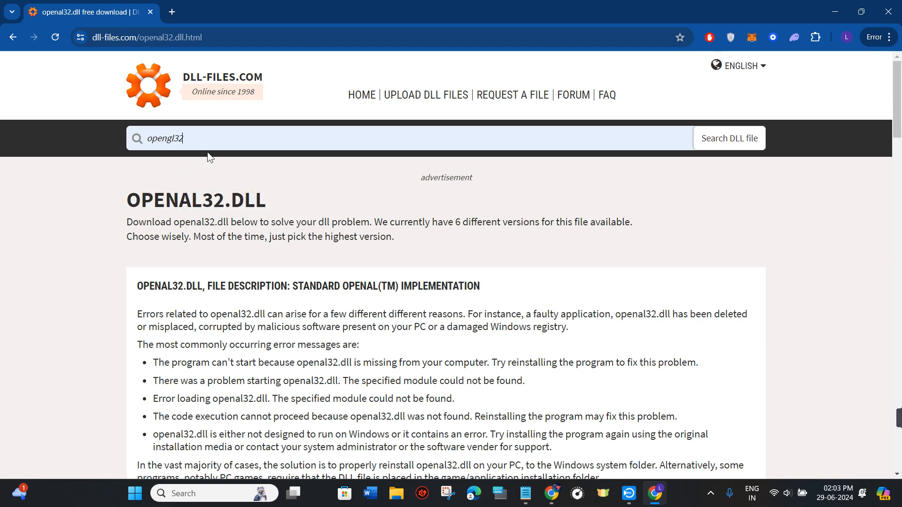
click(728, 138)
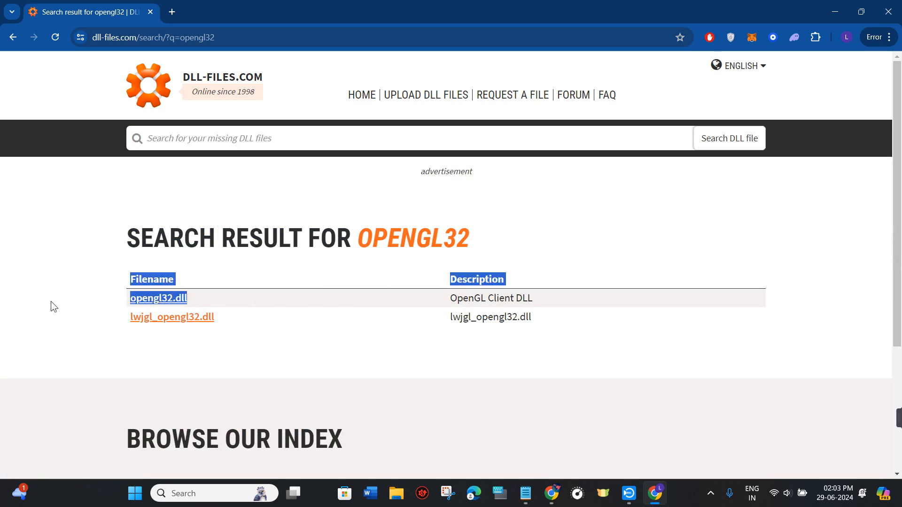
Step: Open the opengl32.dll page and highlight its intro about 17 available versions
click(158, 298)
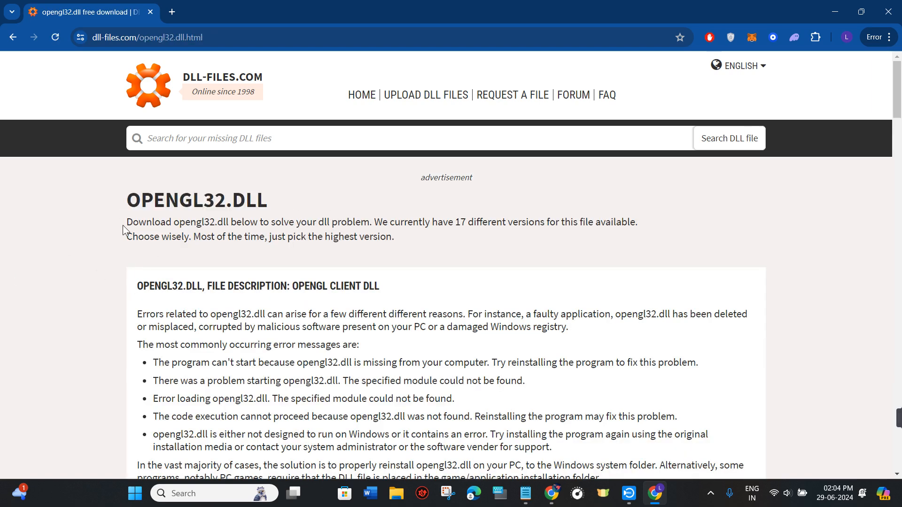
double_click(146, 223)
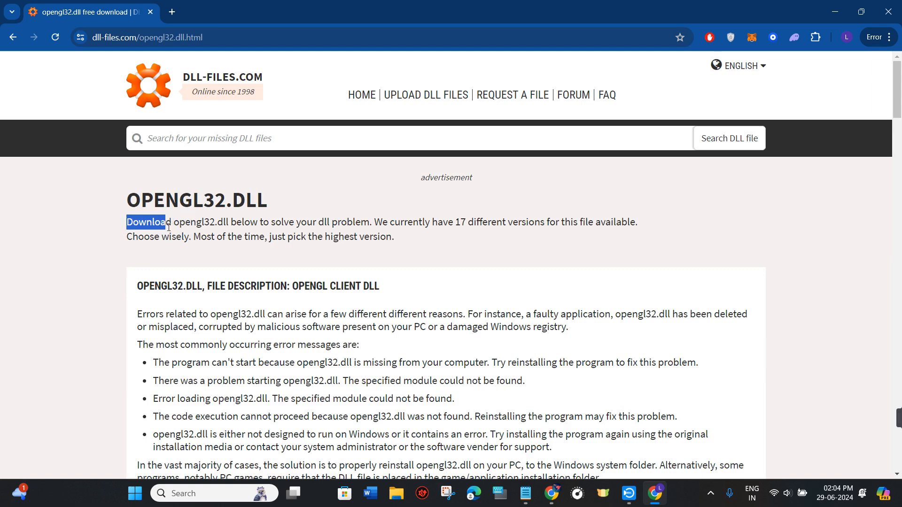
drag(145, 222, 228, 222)
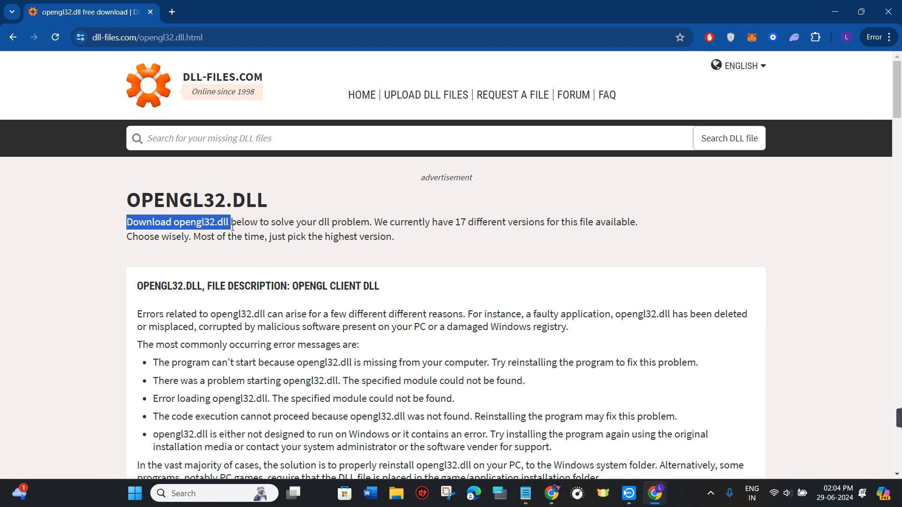
drag(229, 222, 307, 236)
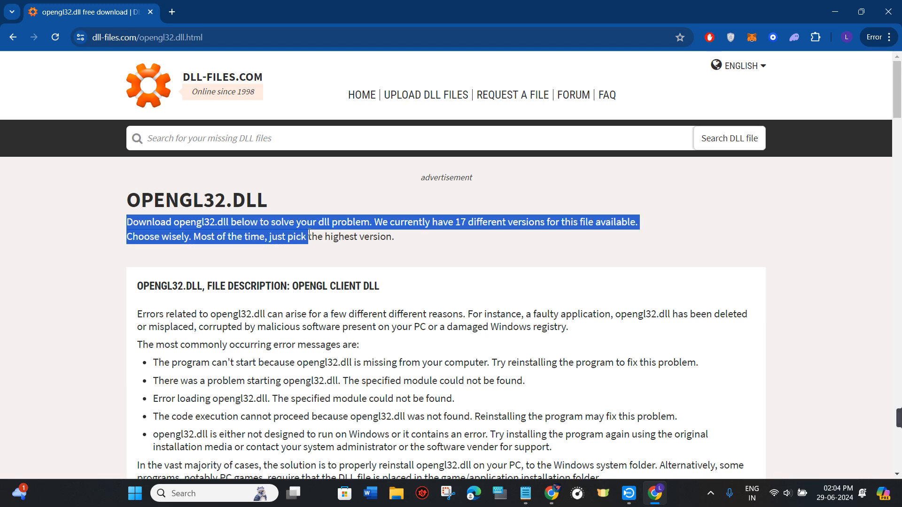
click(472, 234)
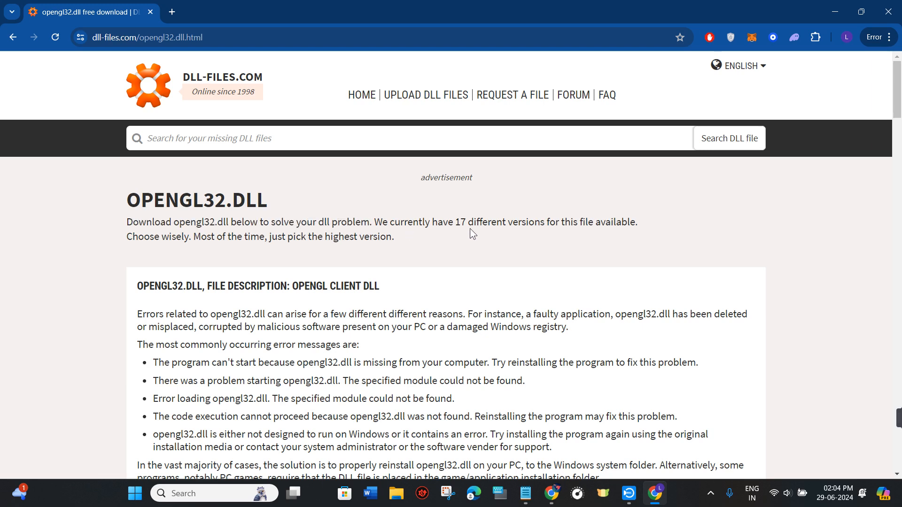
mouse_move(570, 223)
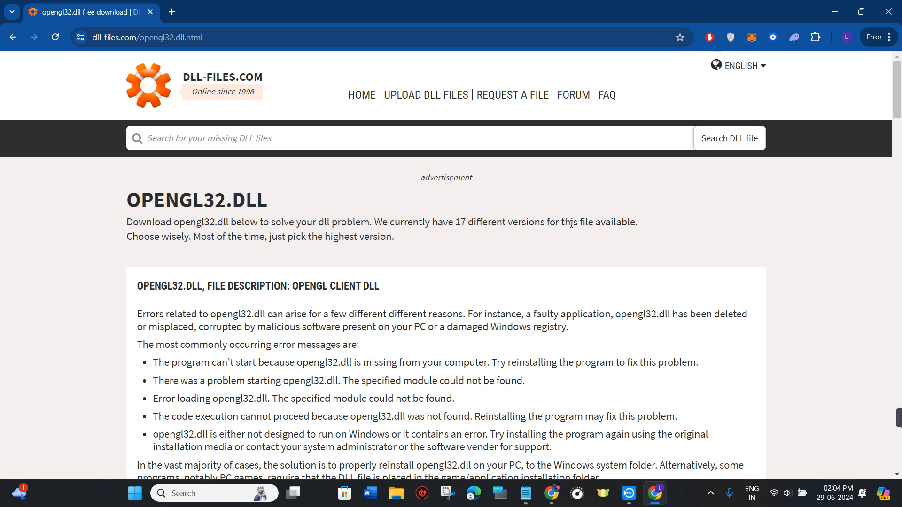
Step: Browse the opengl32.dll versions, highlighting the first entry's 64-bit architecture value
scroll(down, 3)
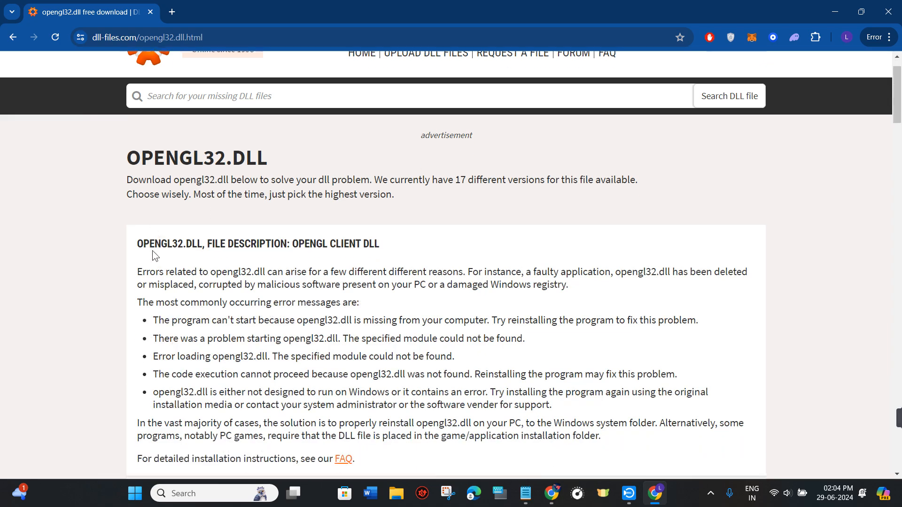
scroll(down, 3)
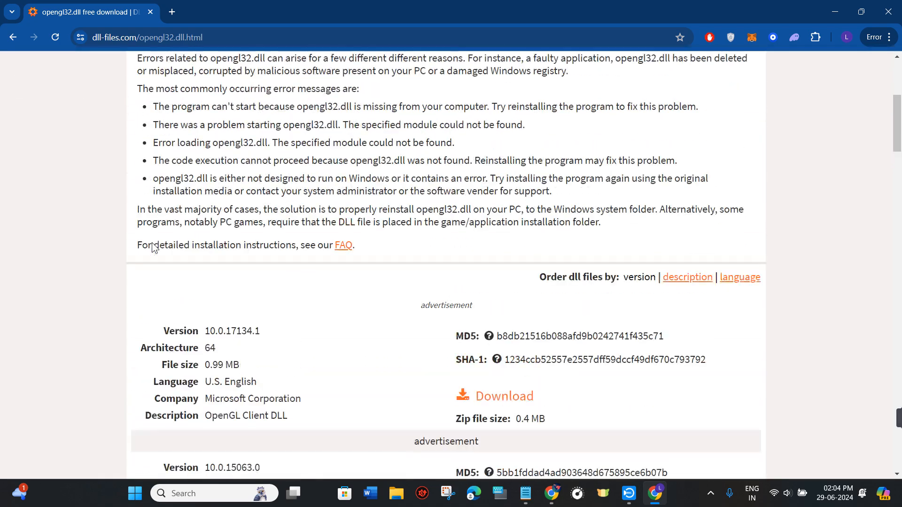
scroll(down, 3)
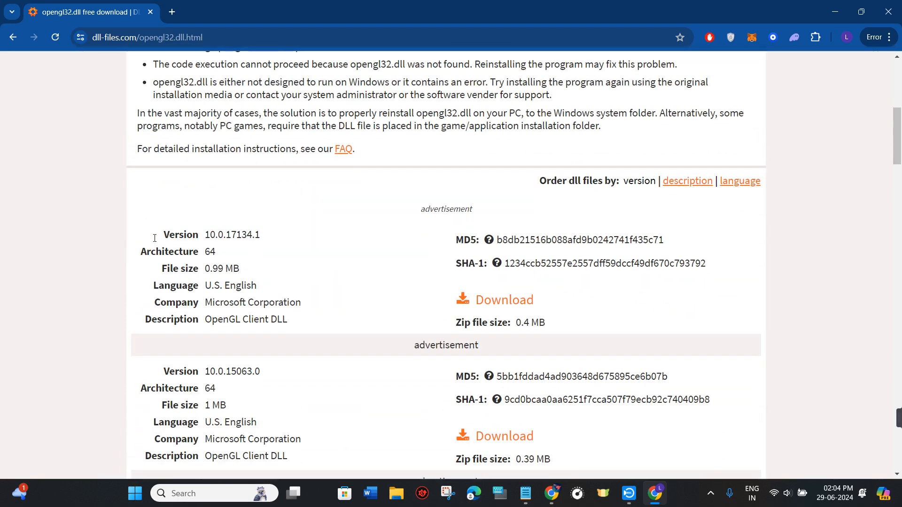
scroll(down, 3)
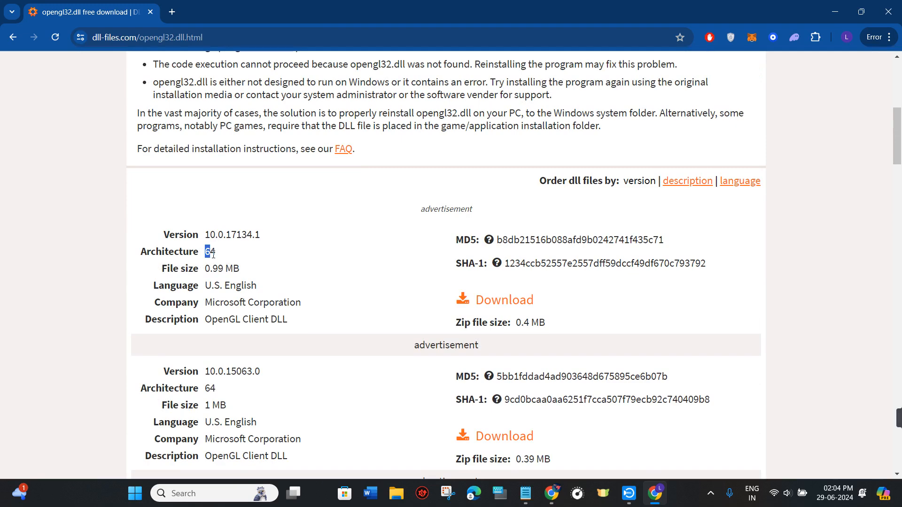
drag(211, 251, 216, 268)
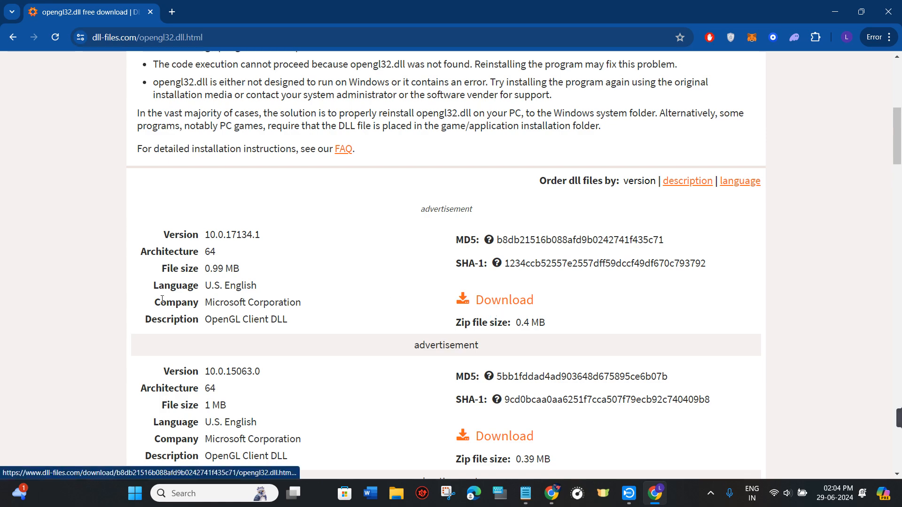
scroll(down, 3)
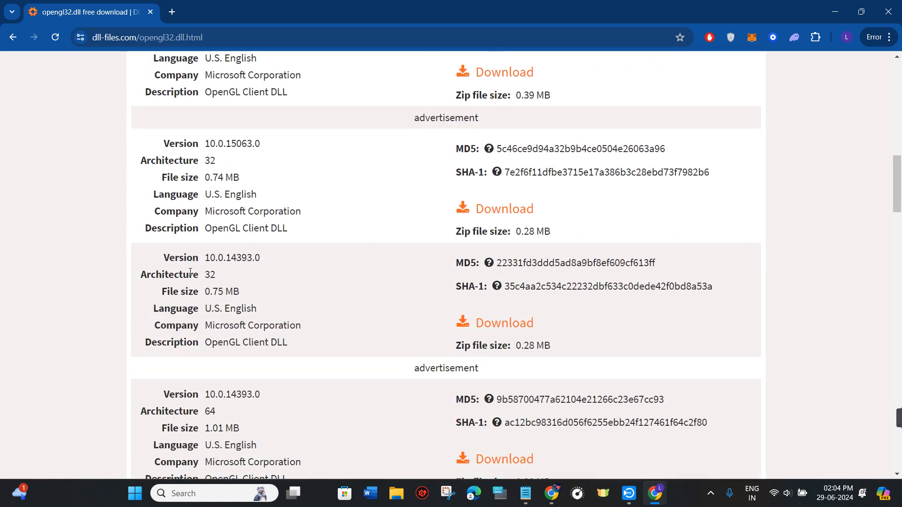
scroll(down, 3)
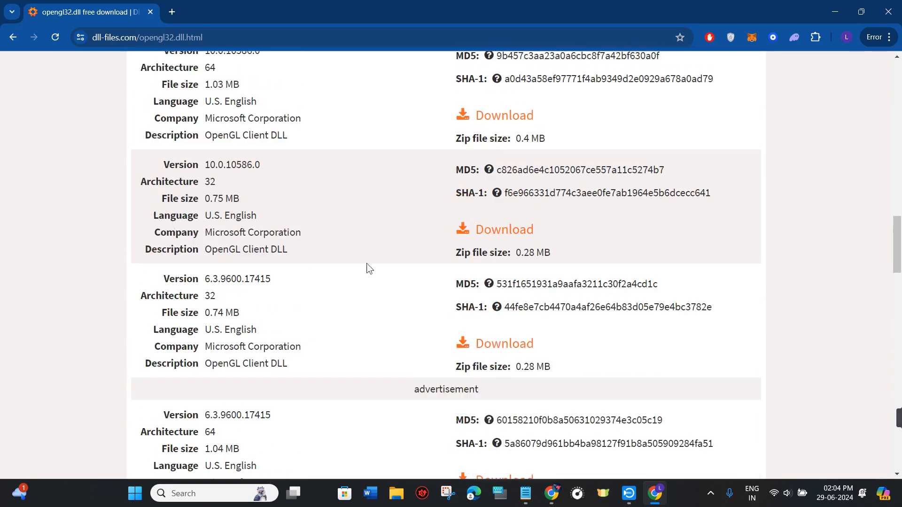
scroll(up, 3)
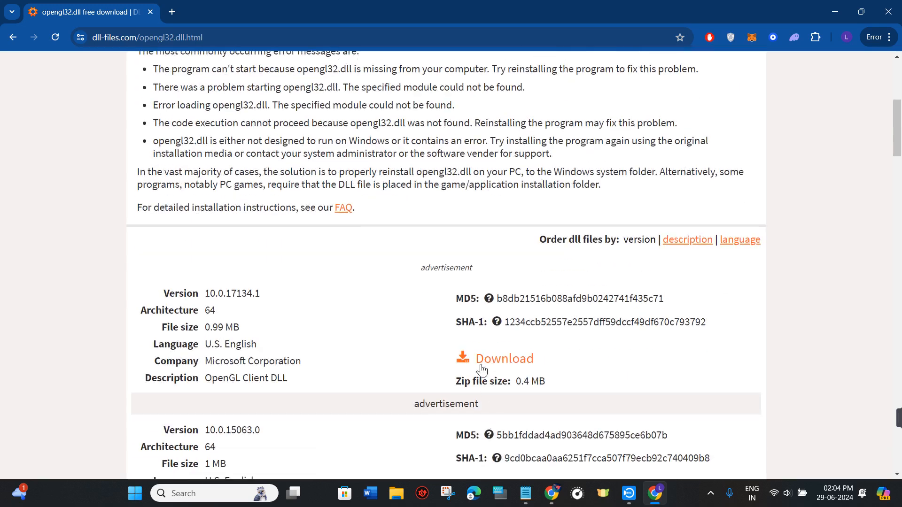
Step: Download opengl32.dll version 10.0.17134.1, 64-bit
click(503, 358)
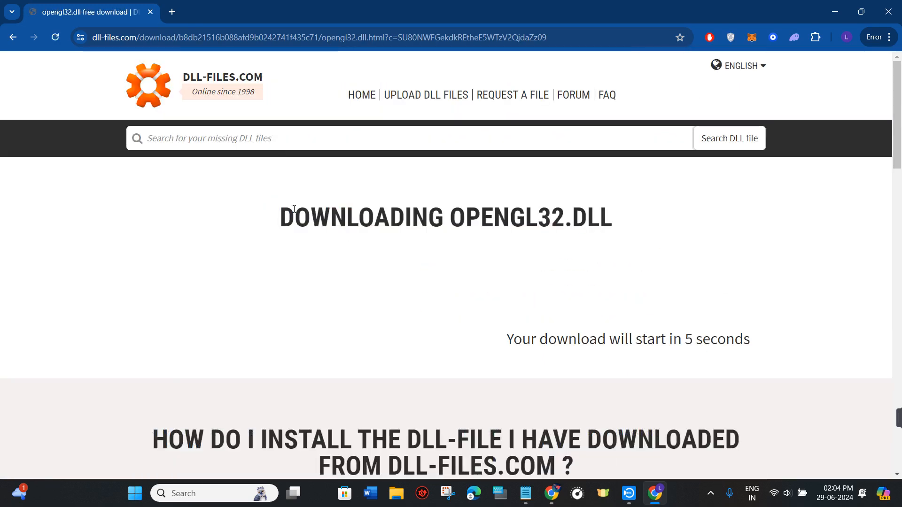
mouse_move(498, 206)
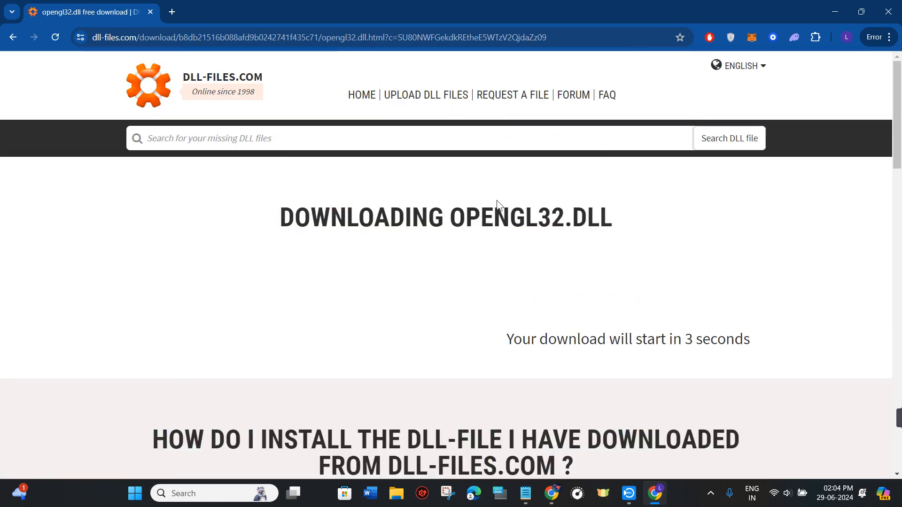
mouse_move(819, 80)
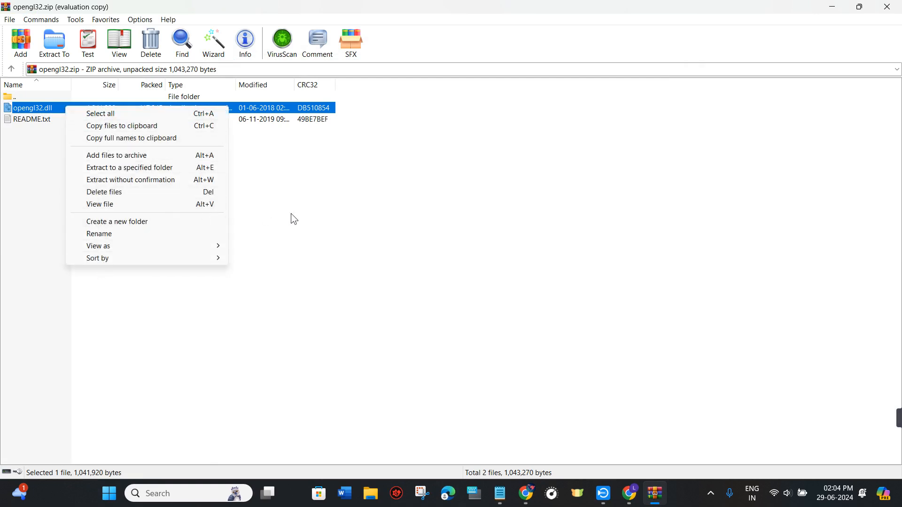
mouse_move(130, 253)
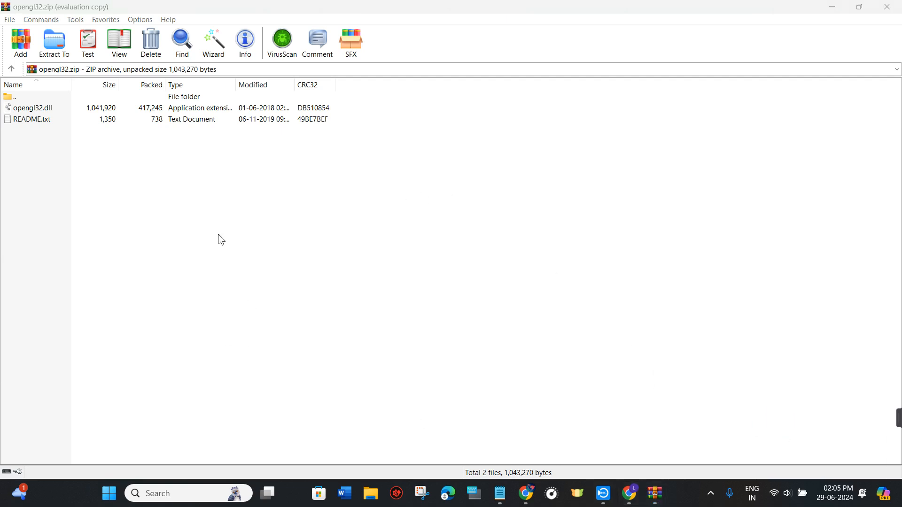
mouse_move(236, 315)
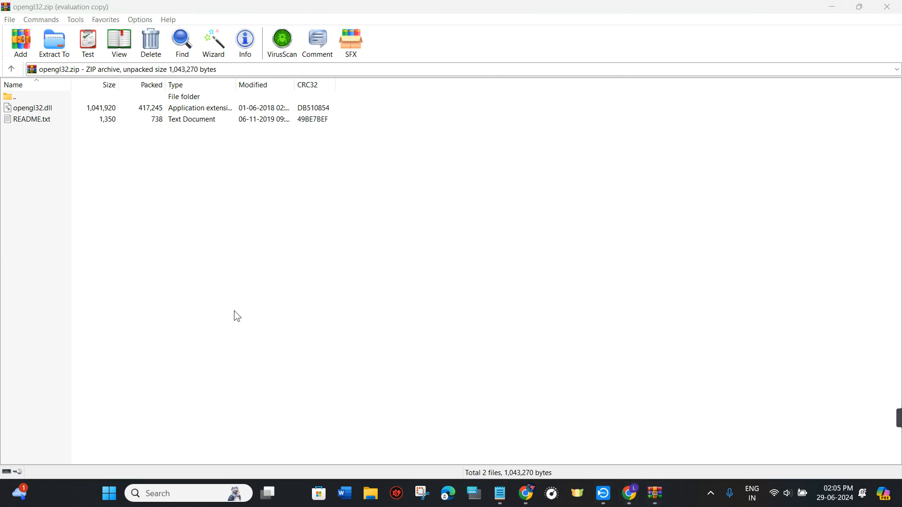